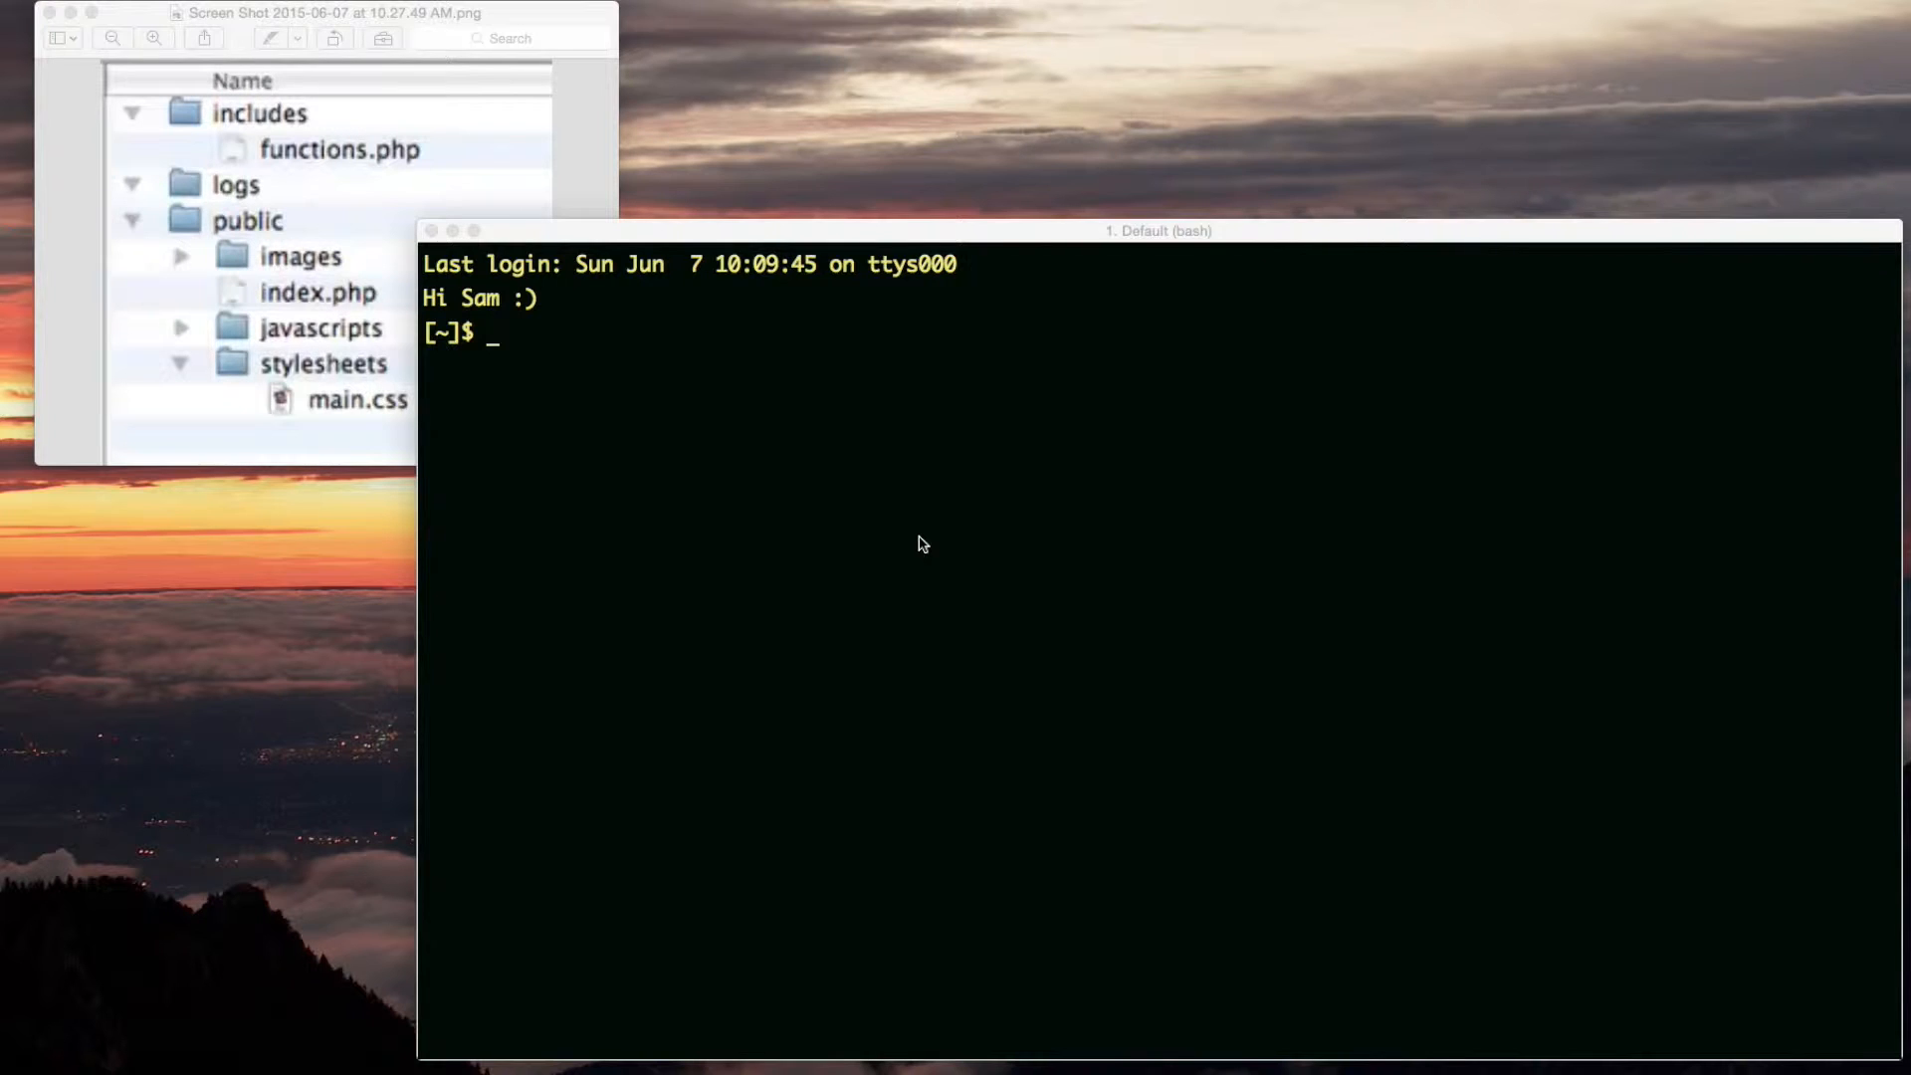
mouse_move(326, 458)
text(ll)
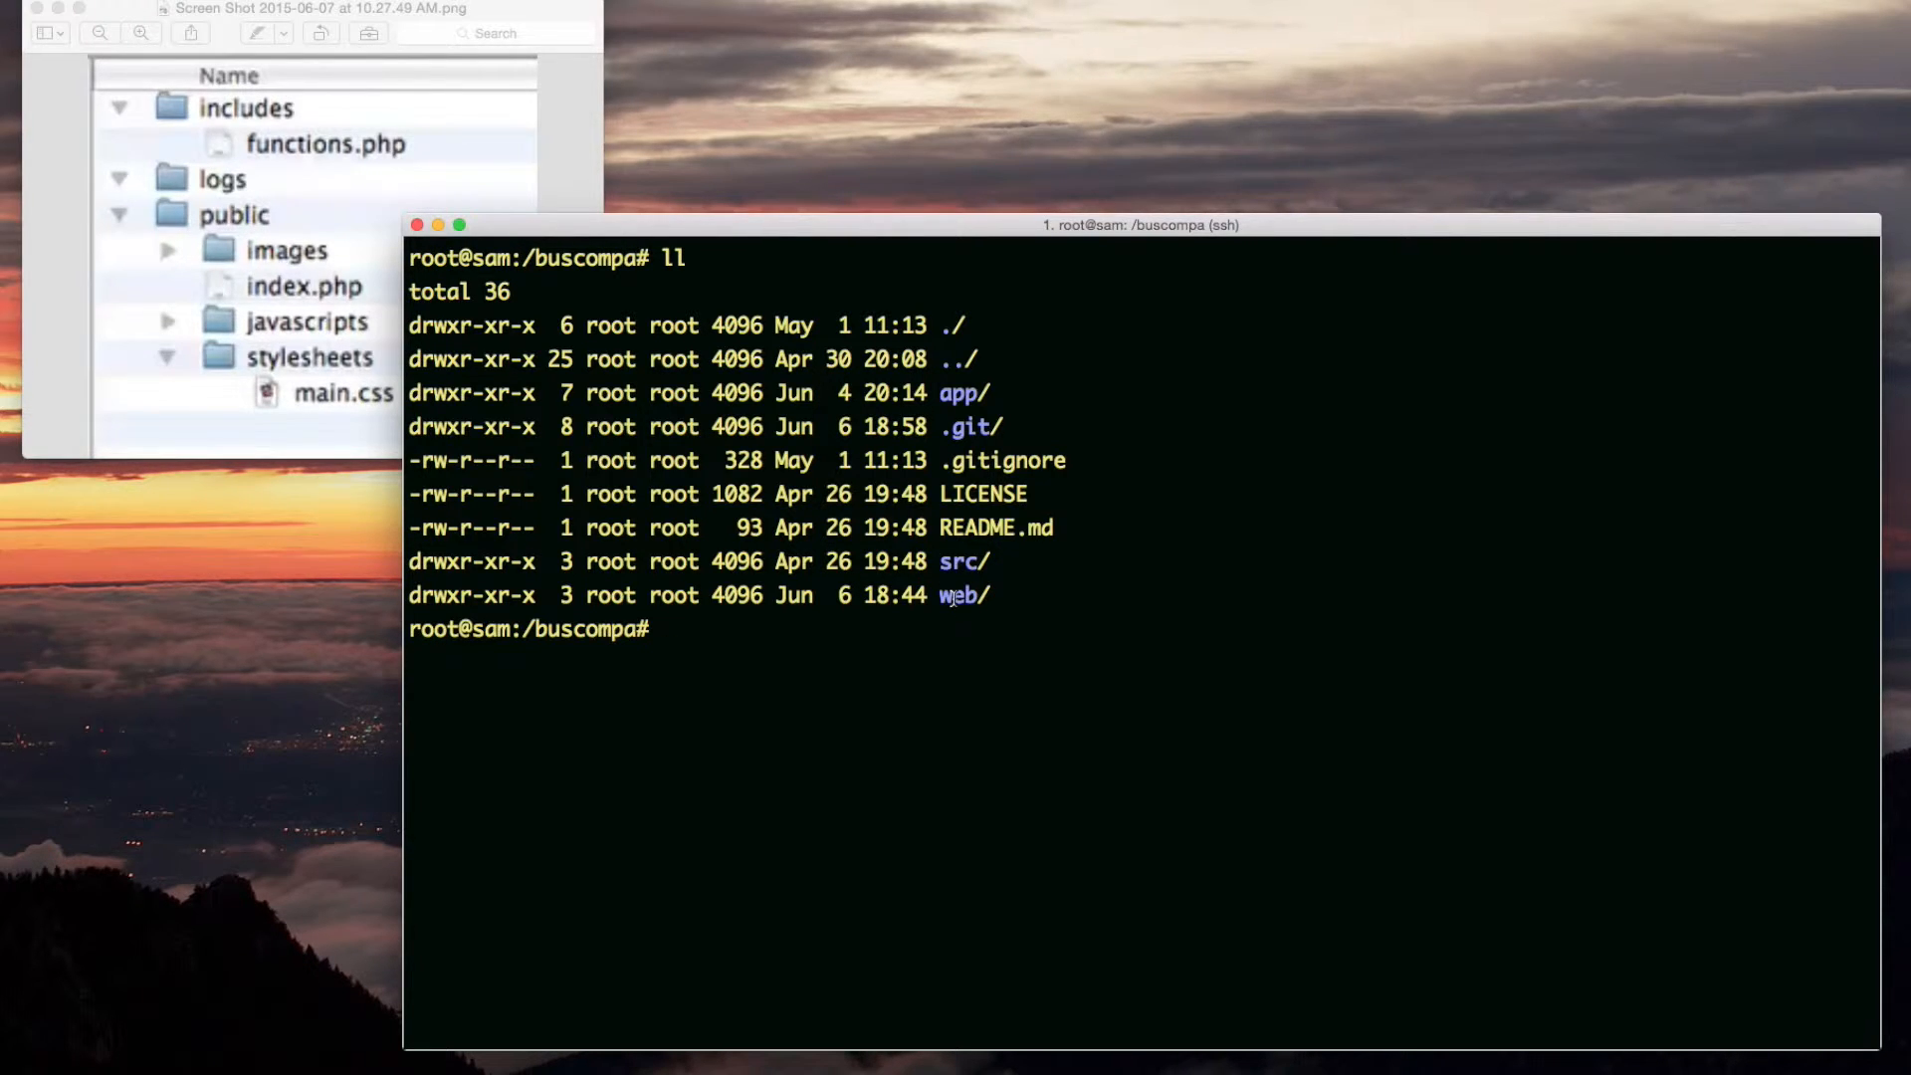
mouse_move(239, 189)
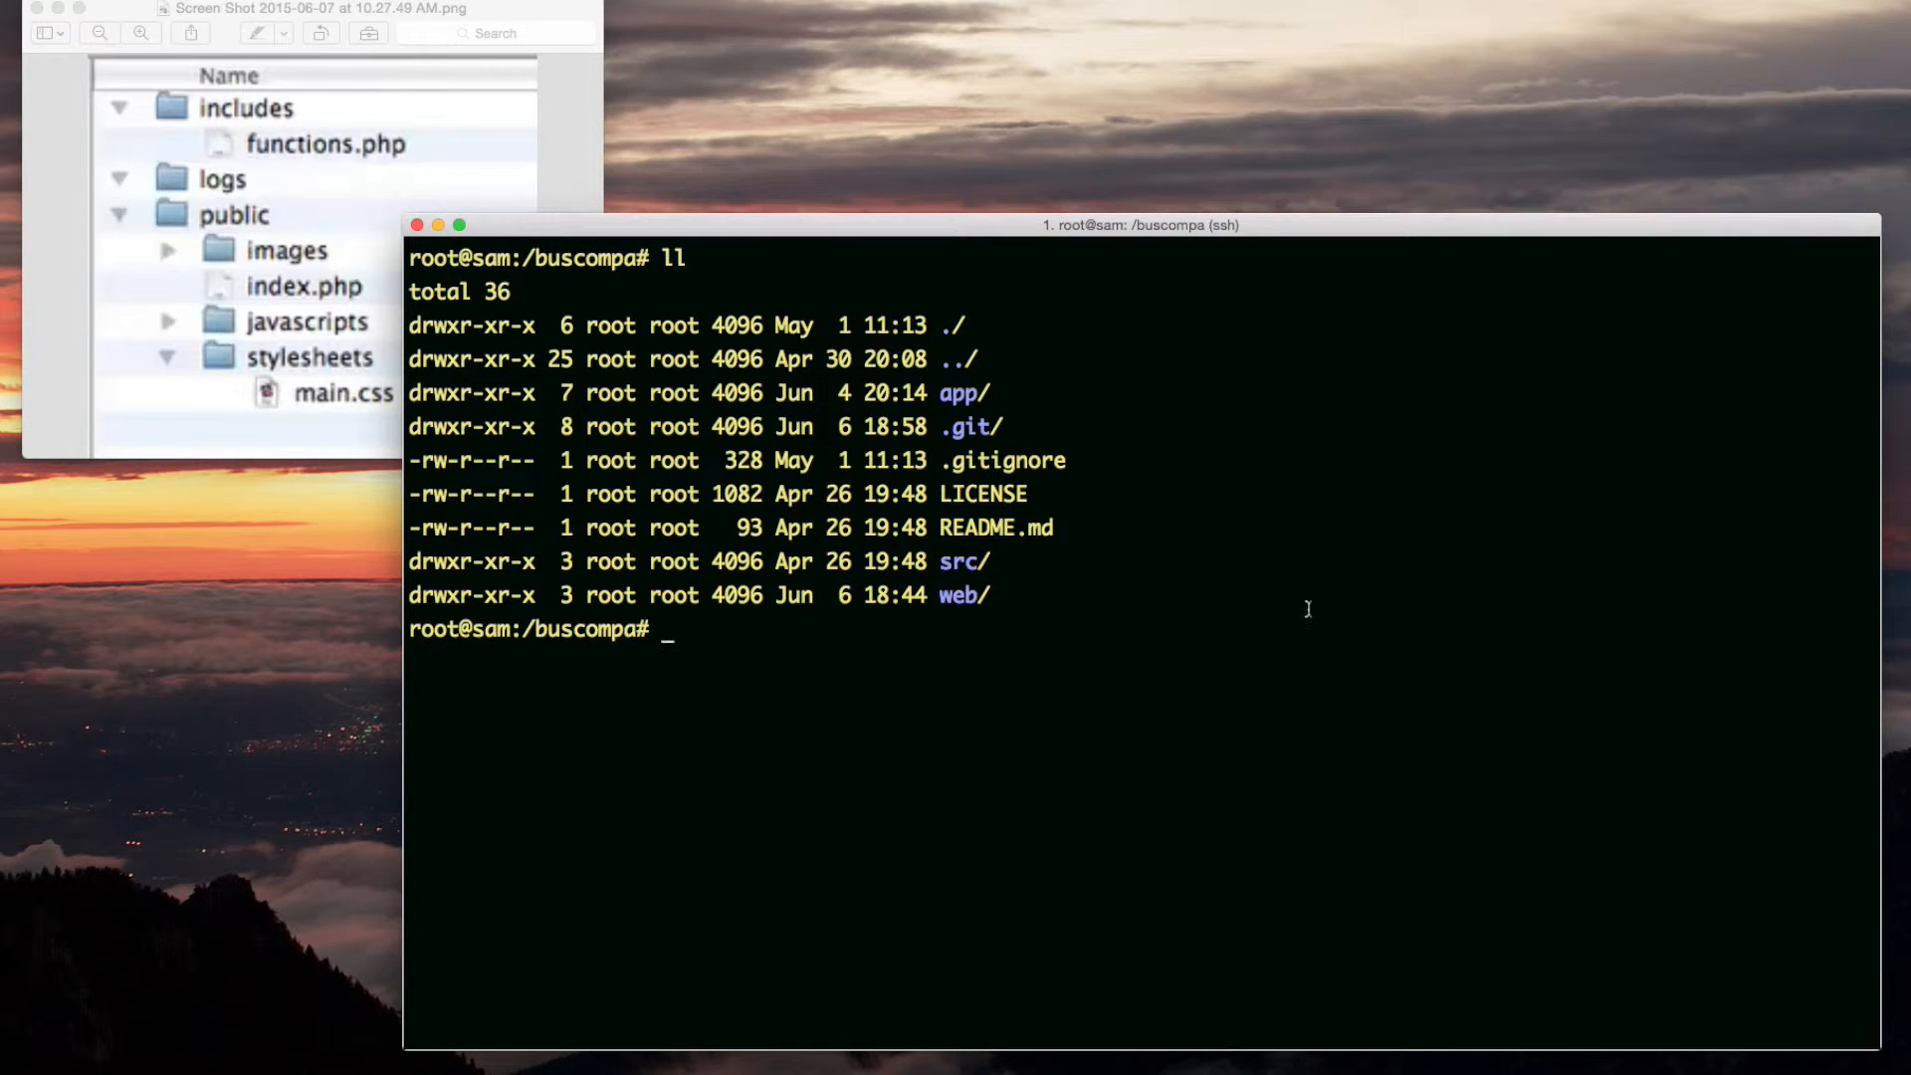
text(m)
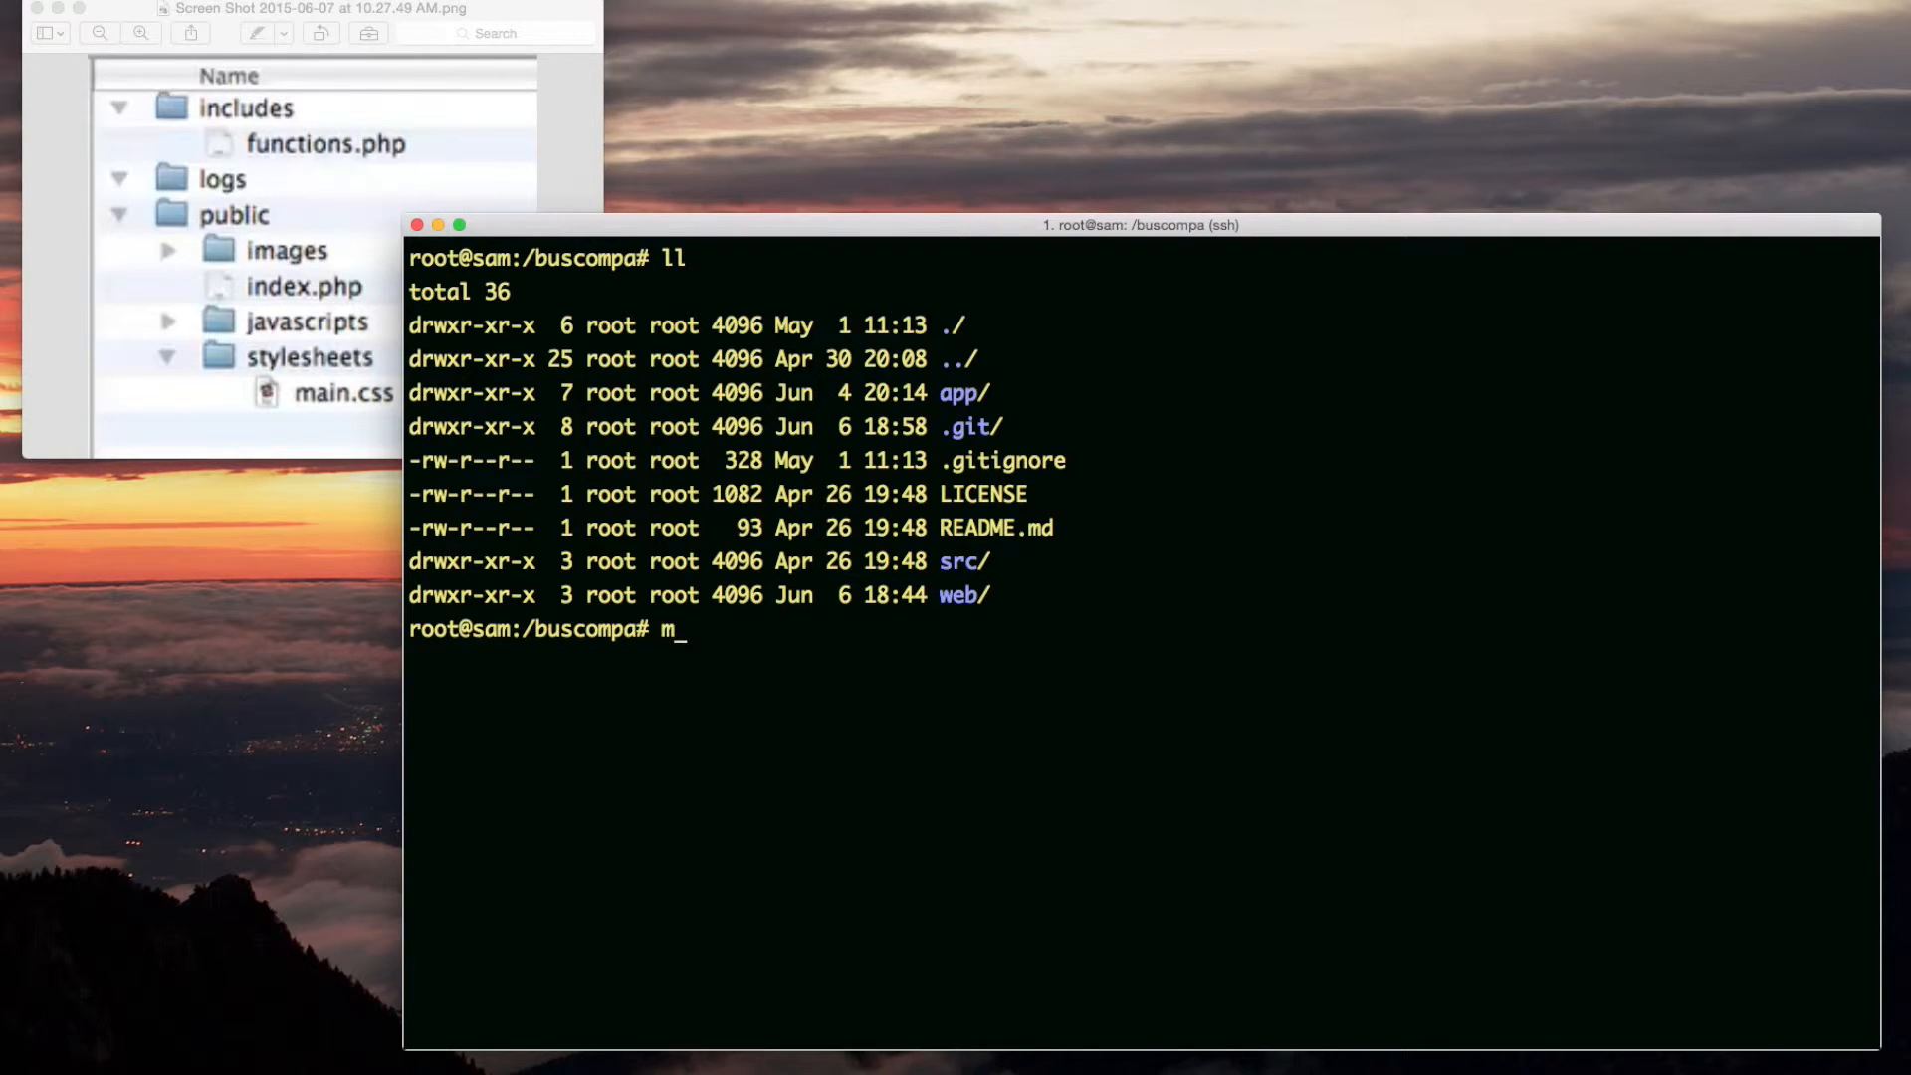
Step: Create includes/ and logs/ with mkdir and list the project root to confirm them
key(Return)
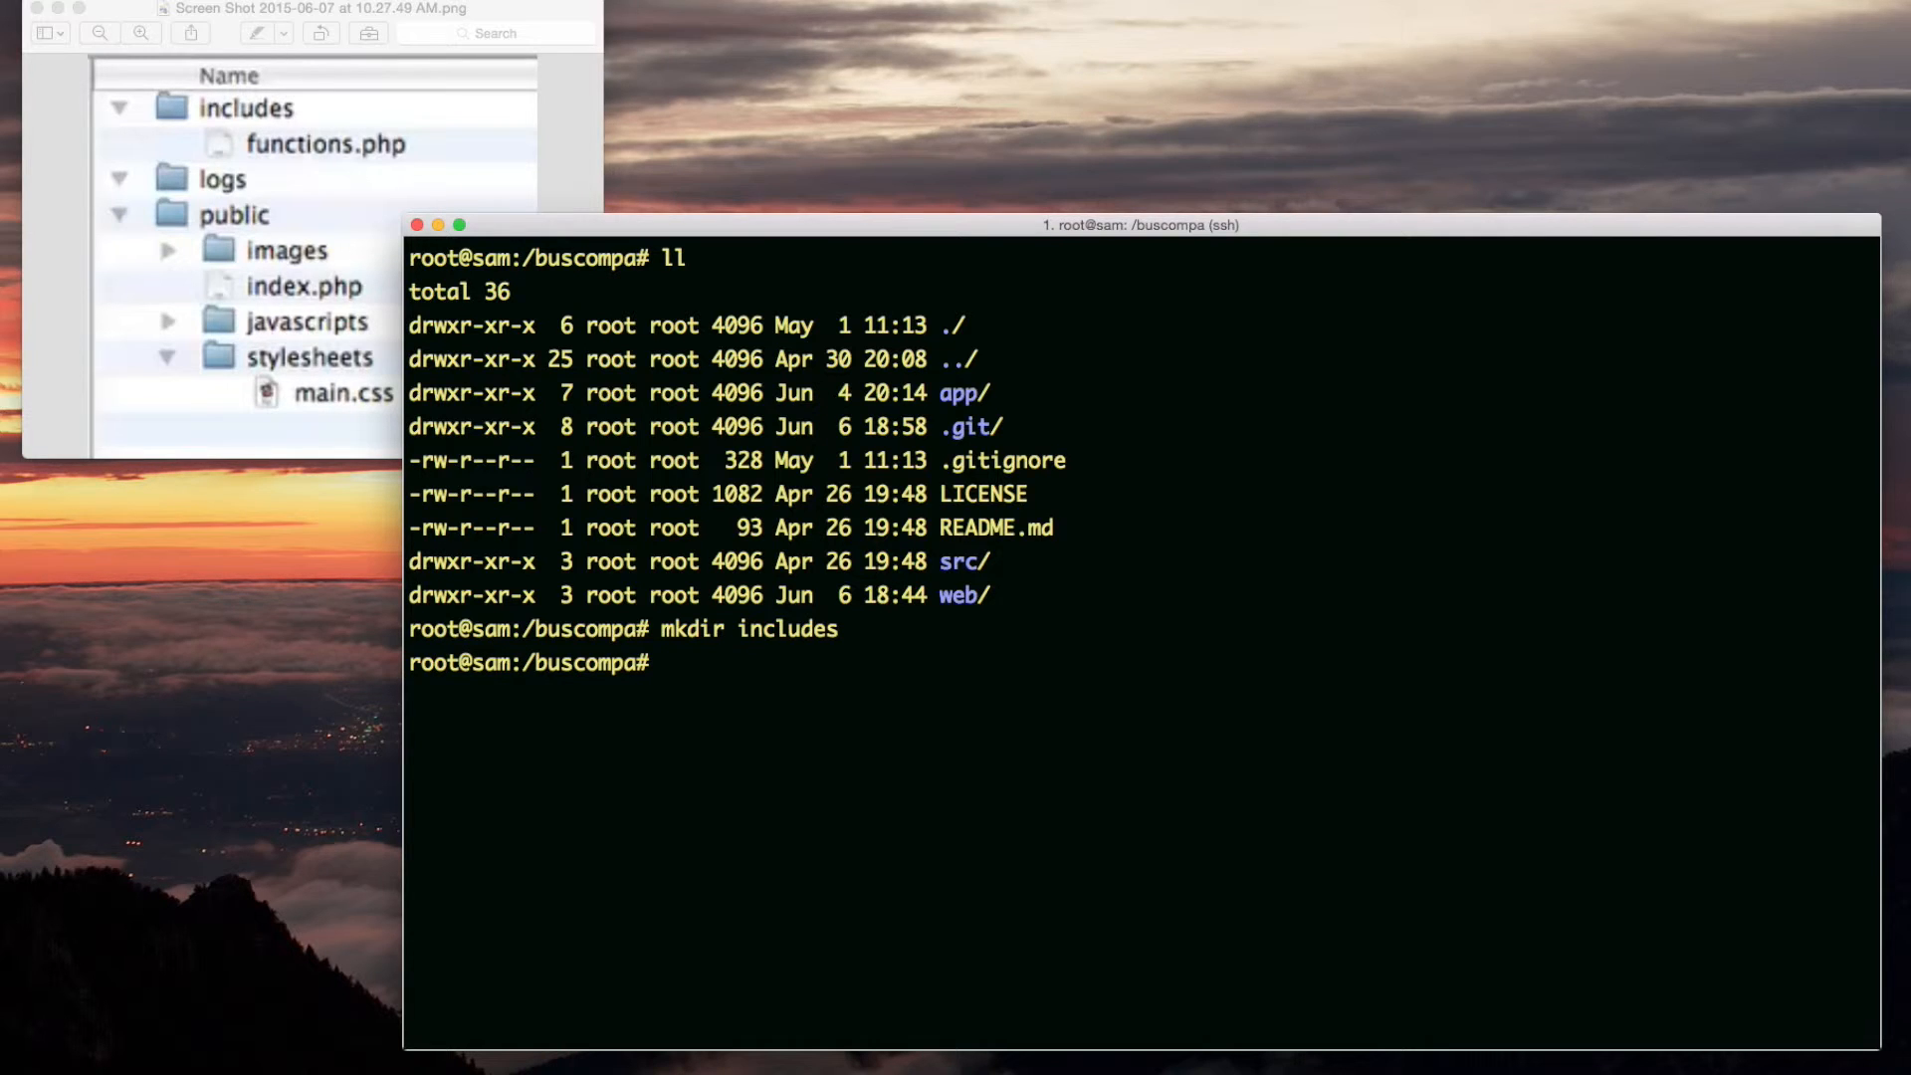
text(mkdir logs)
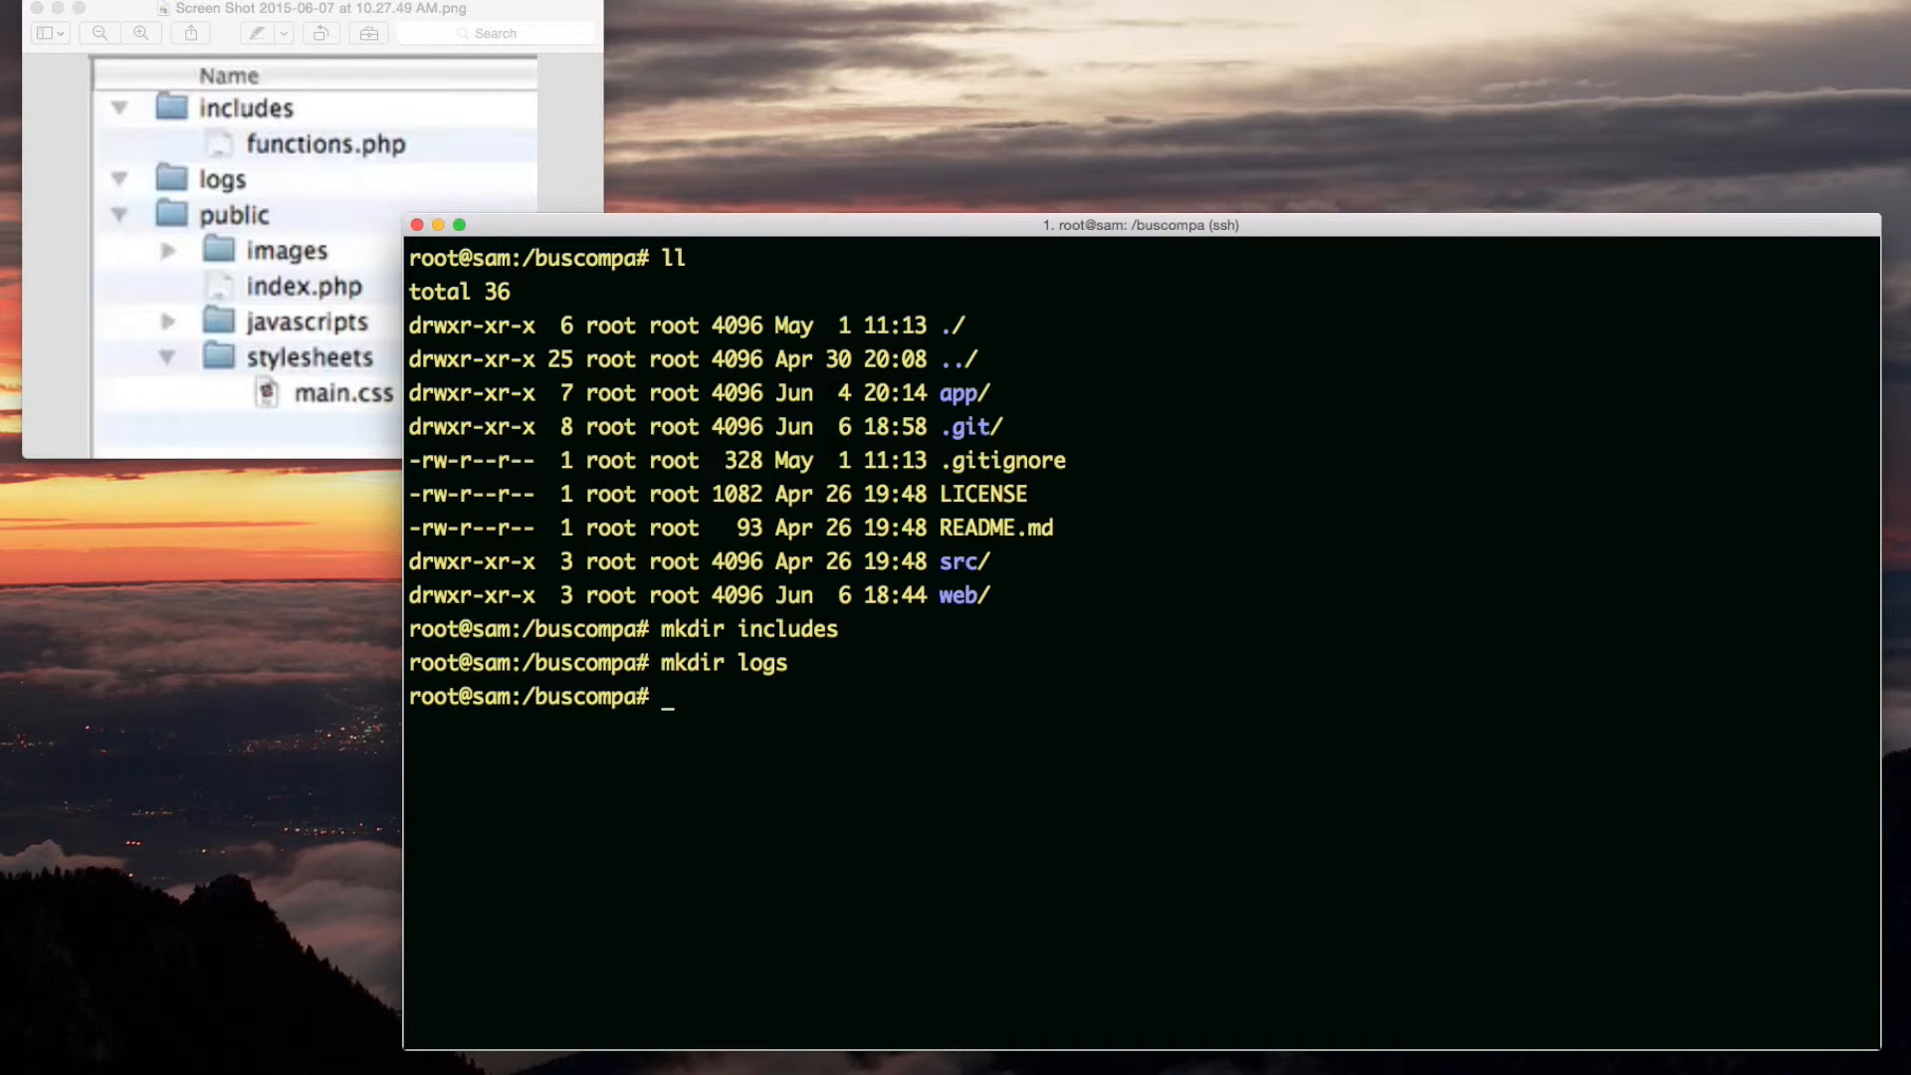
key(Return)
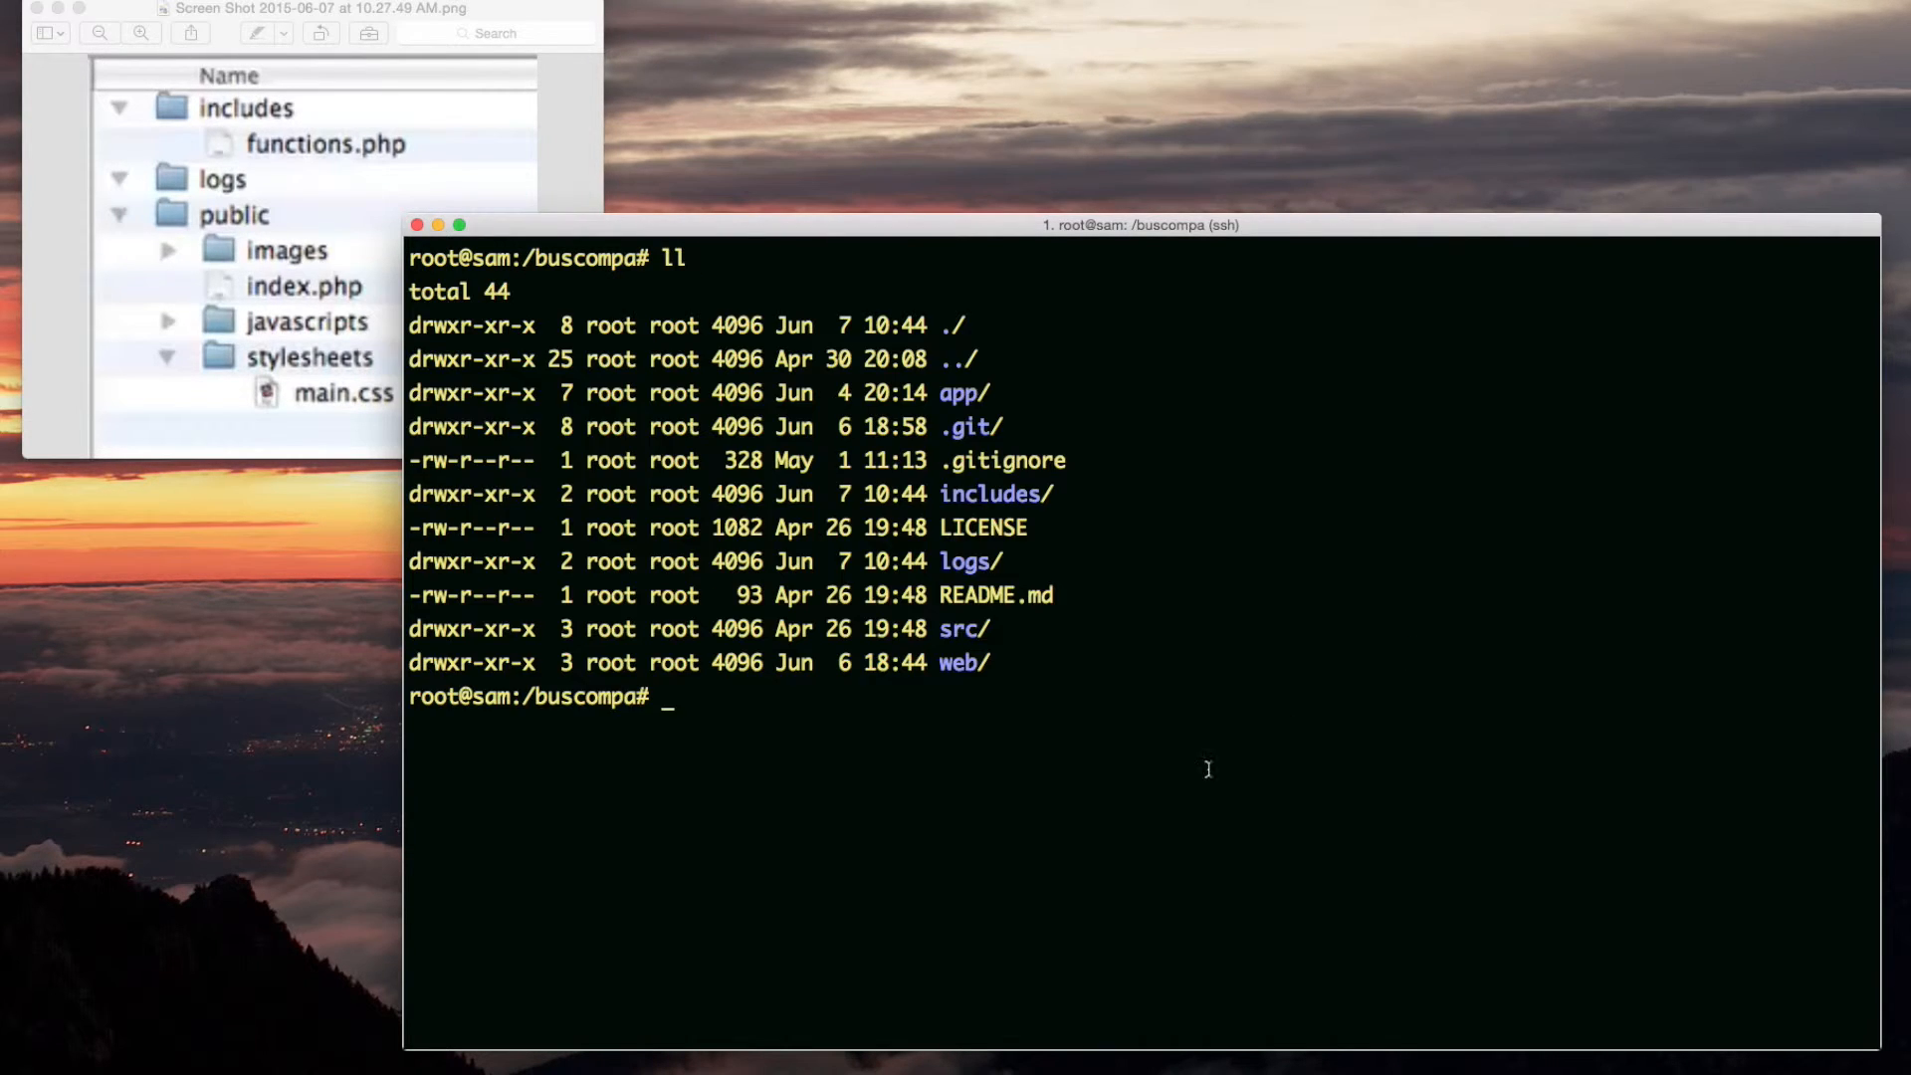
mouse_move(944, 500)
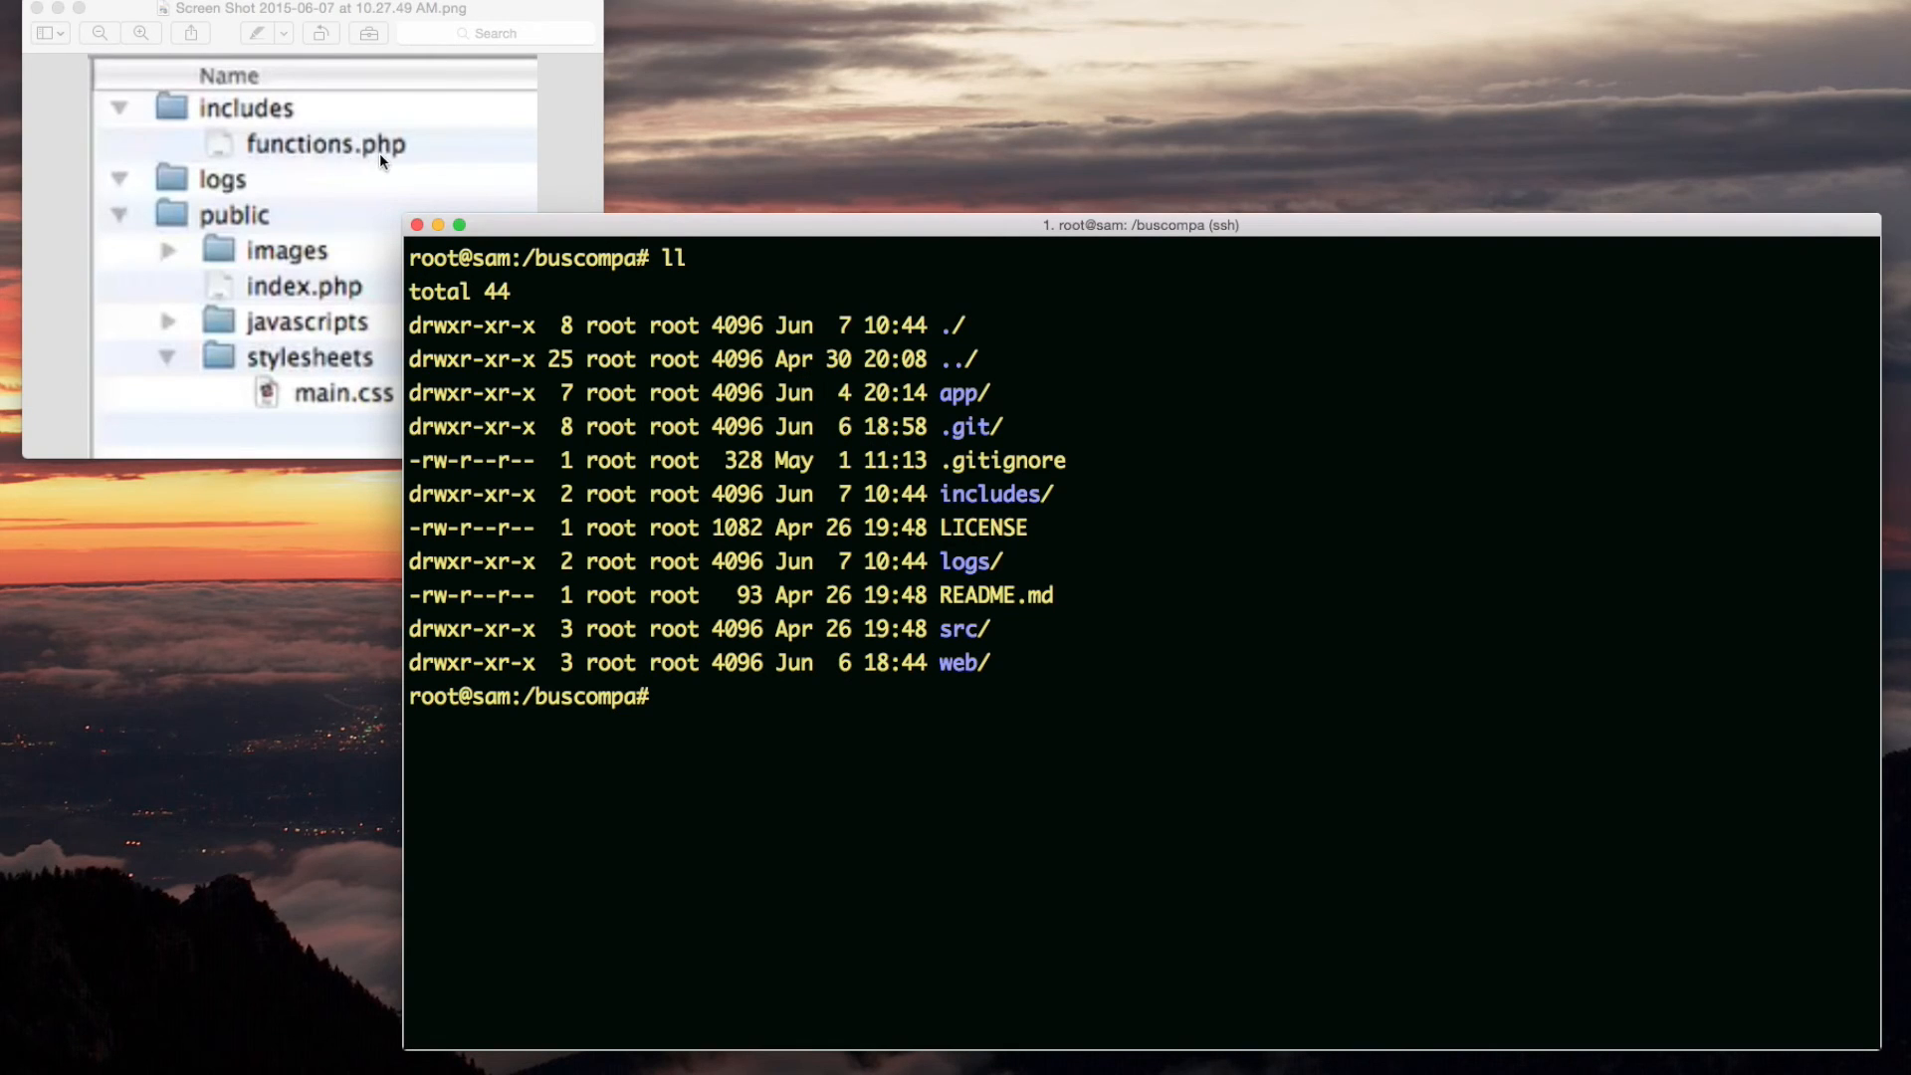
mouse_move(982, 500)
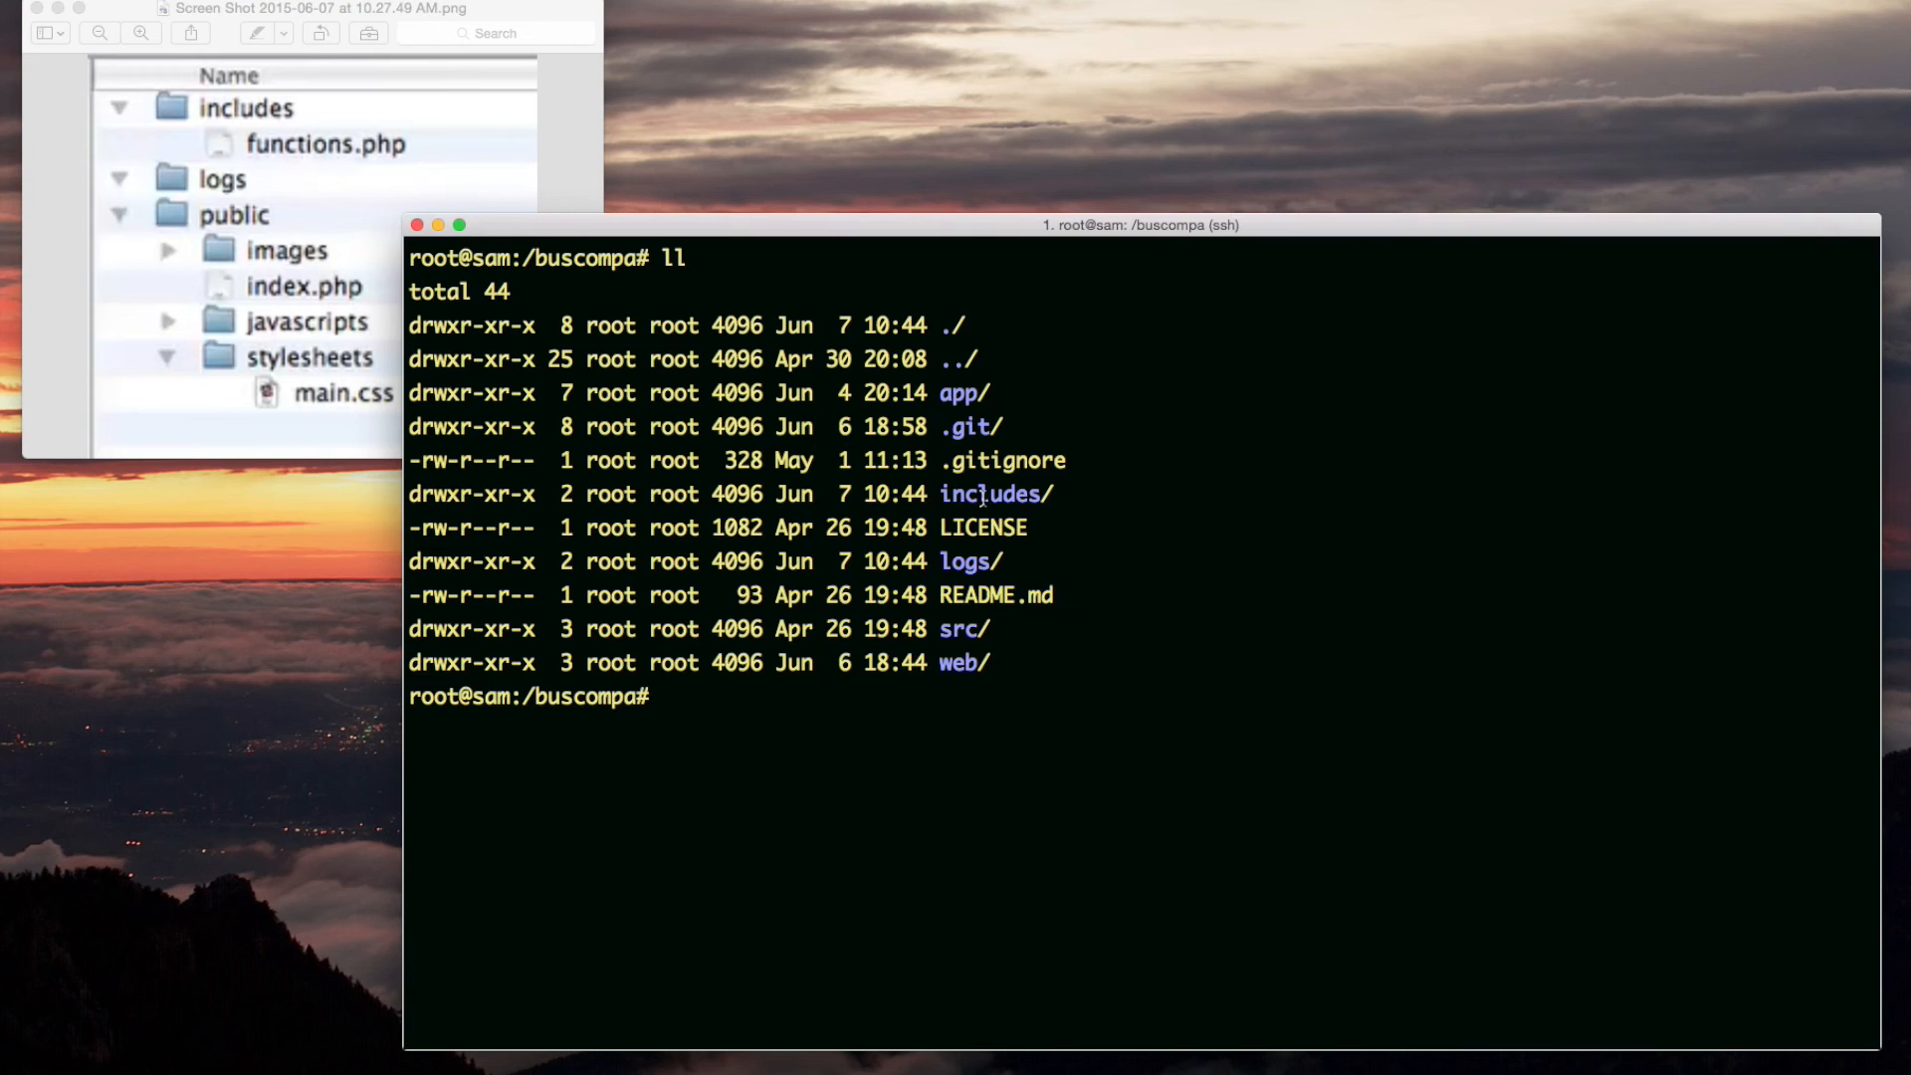